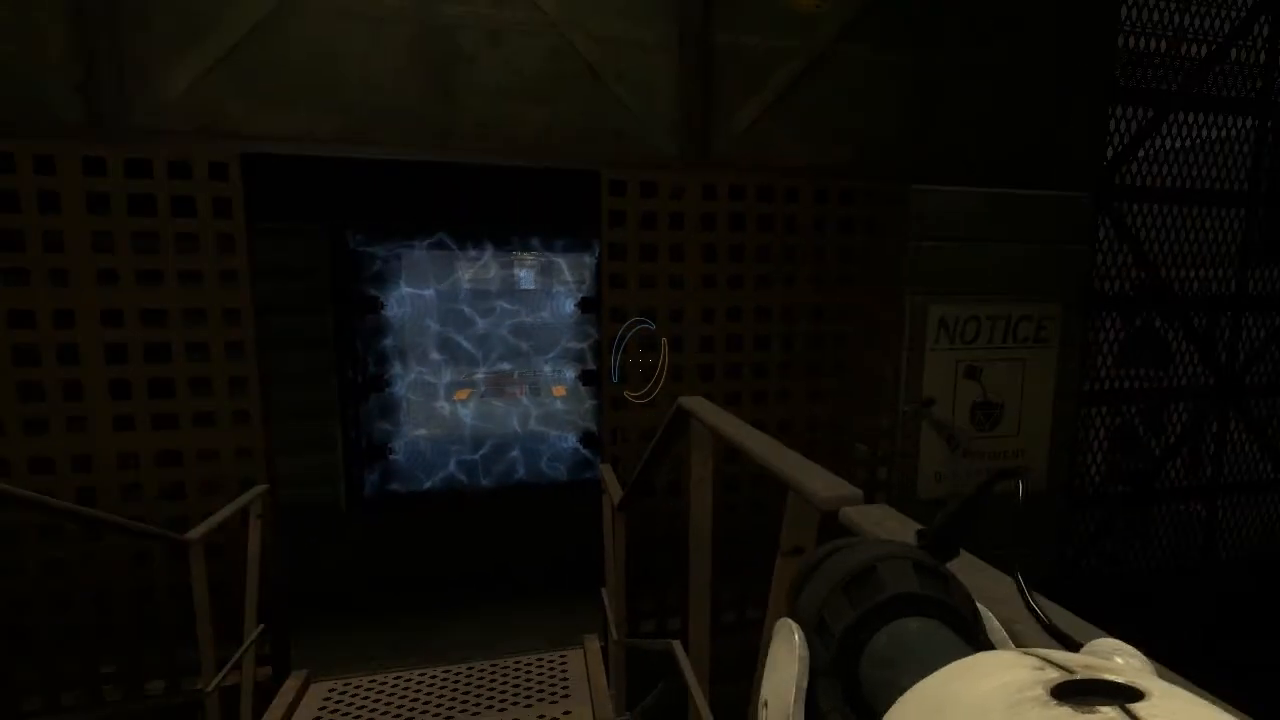
{"action": "mouse_move", "coordinate": [636, 360]}
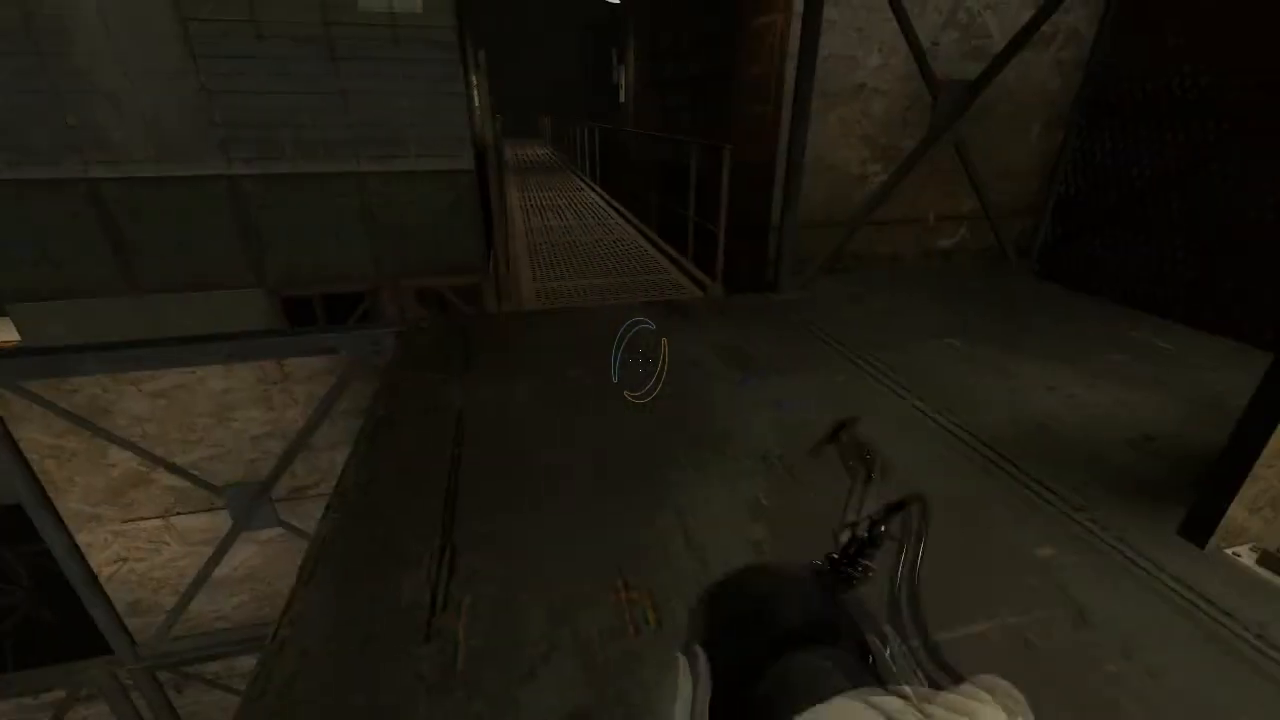
{"action": "mouse_move", "coordinate": [640, 370]}
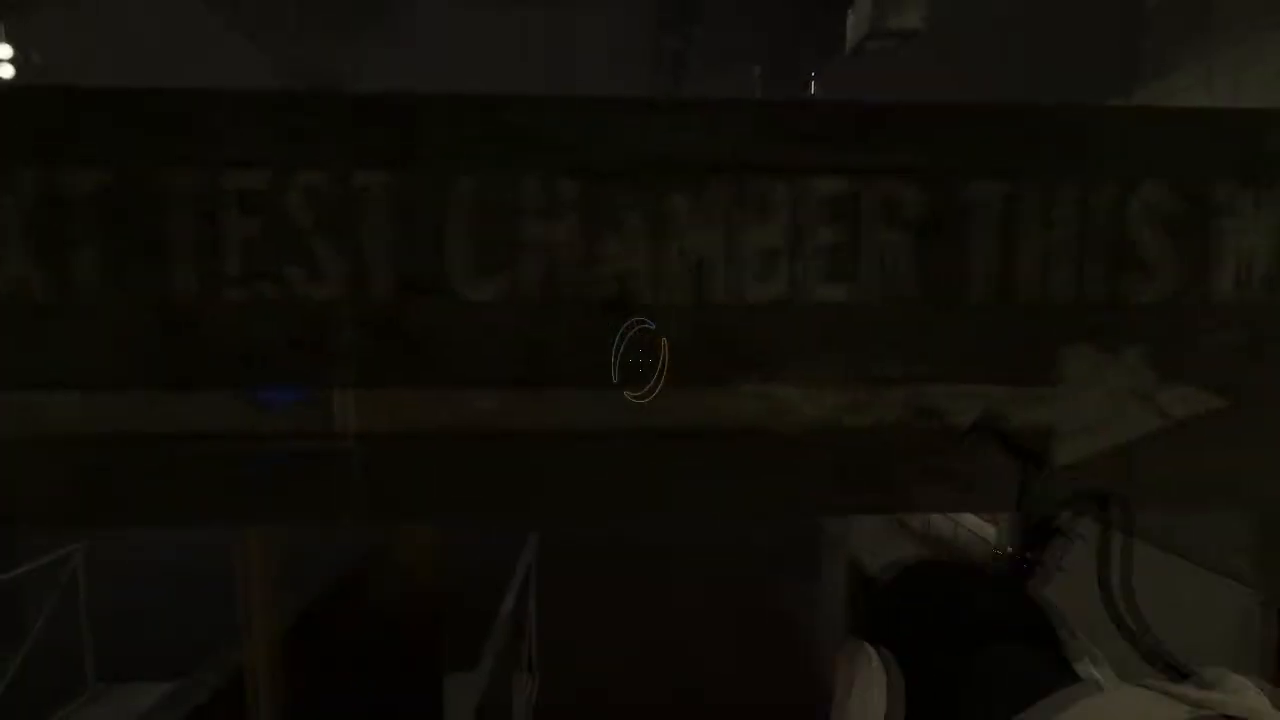
{"action": "mouse_move", "coordinate": [640, 370]}
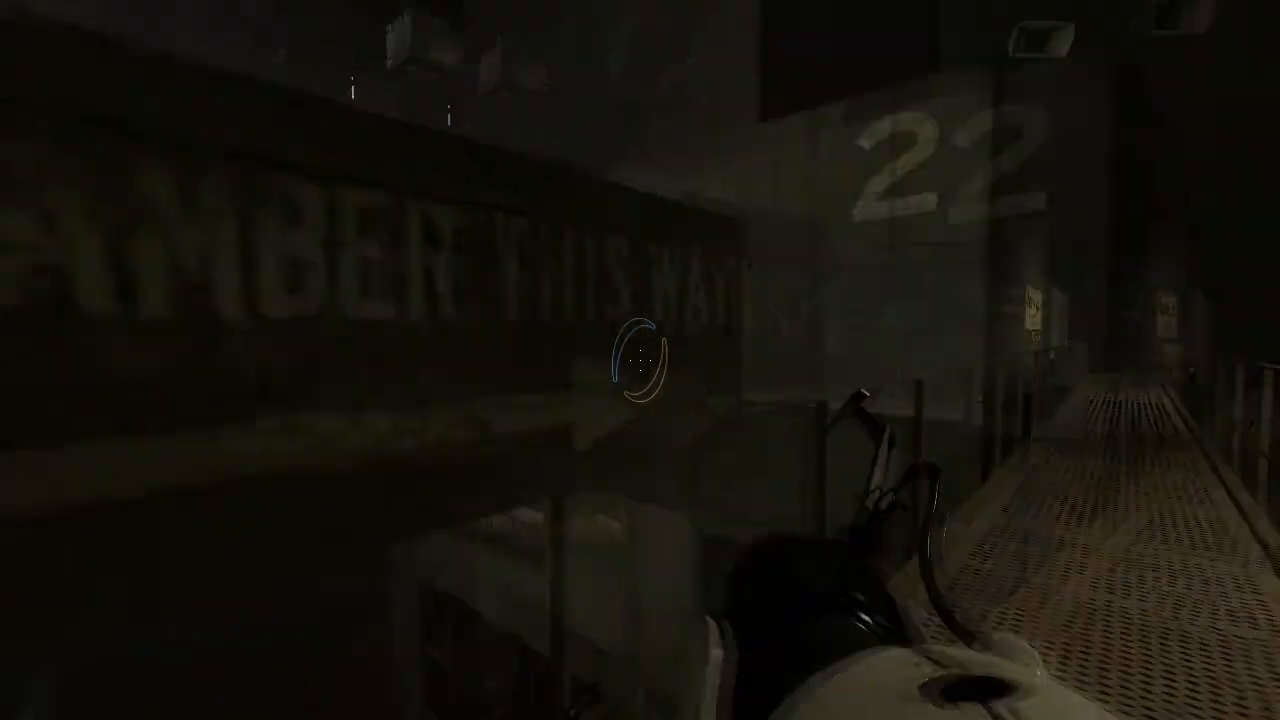
{"action": "mouse_move", "coordinate": [640, 370]}
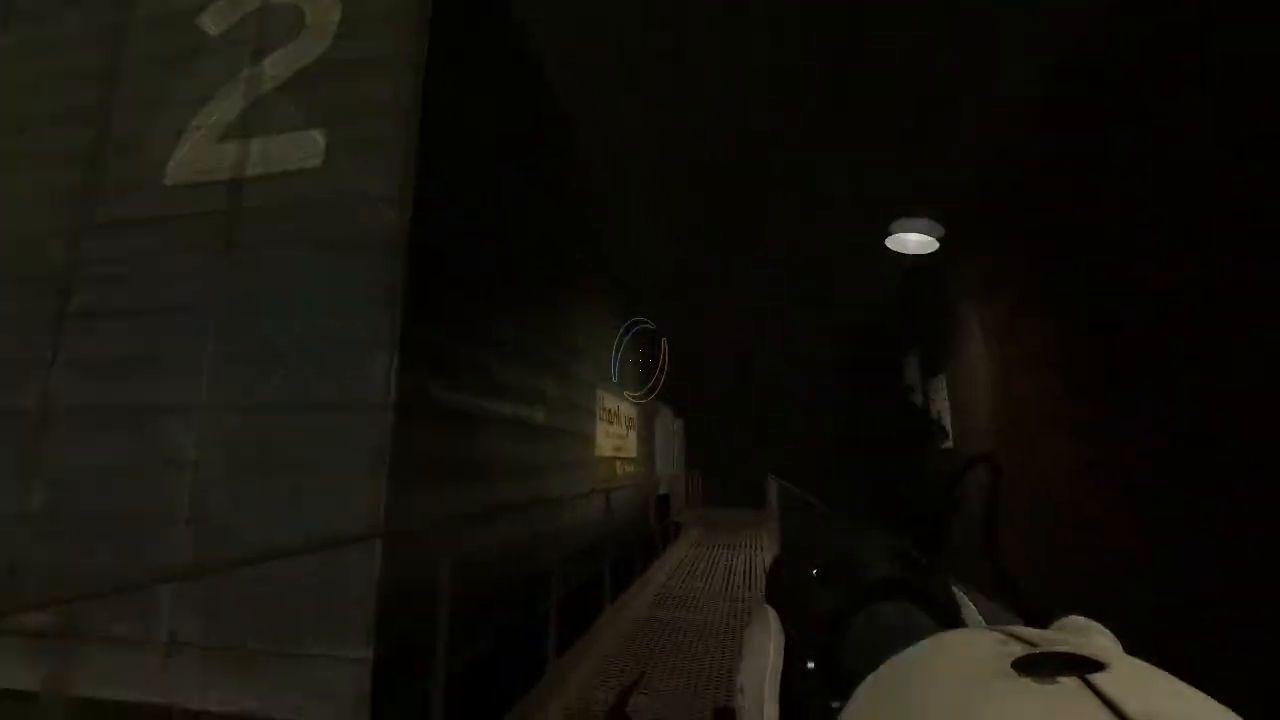
{"action": "mouse_move", "coordinate": [636, 370]}
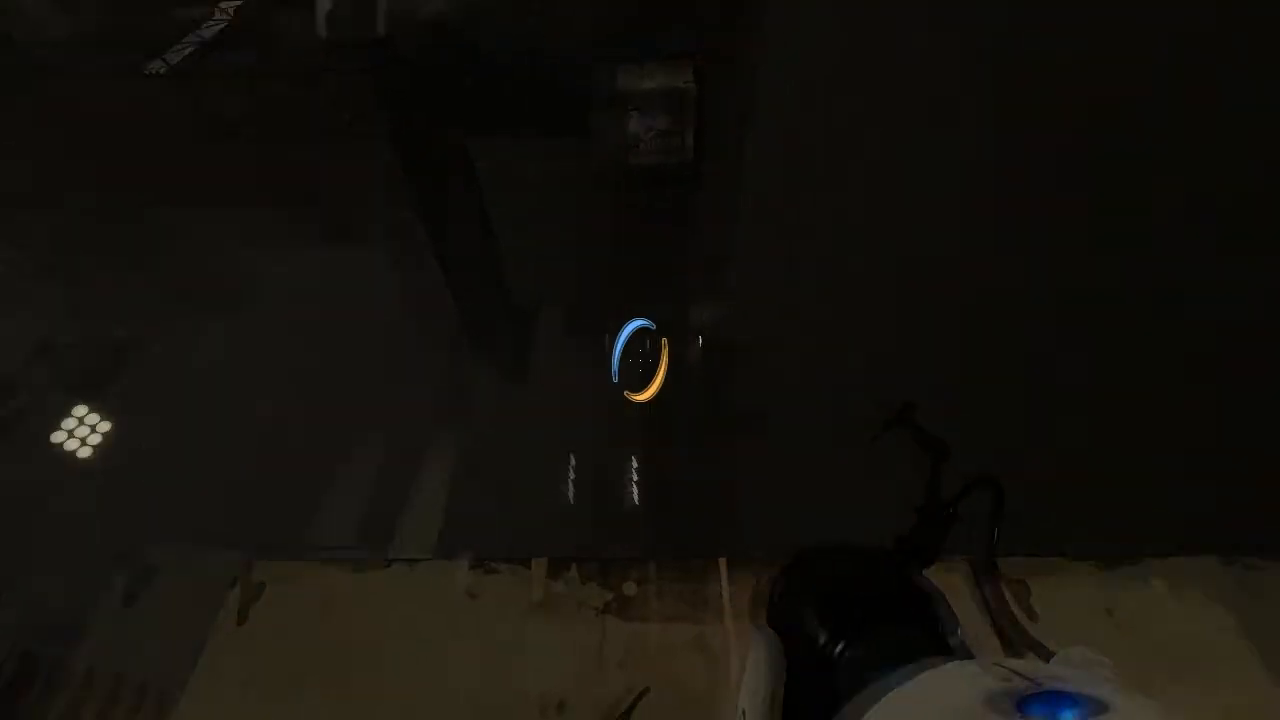
{"action": "left_click", "coordinate": [640, 360]}
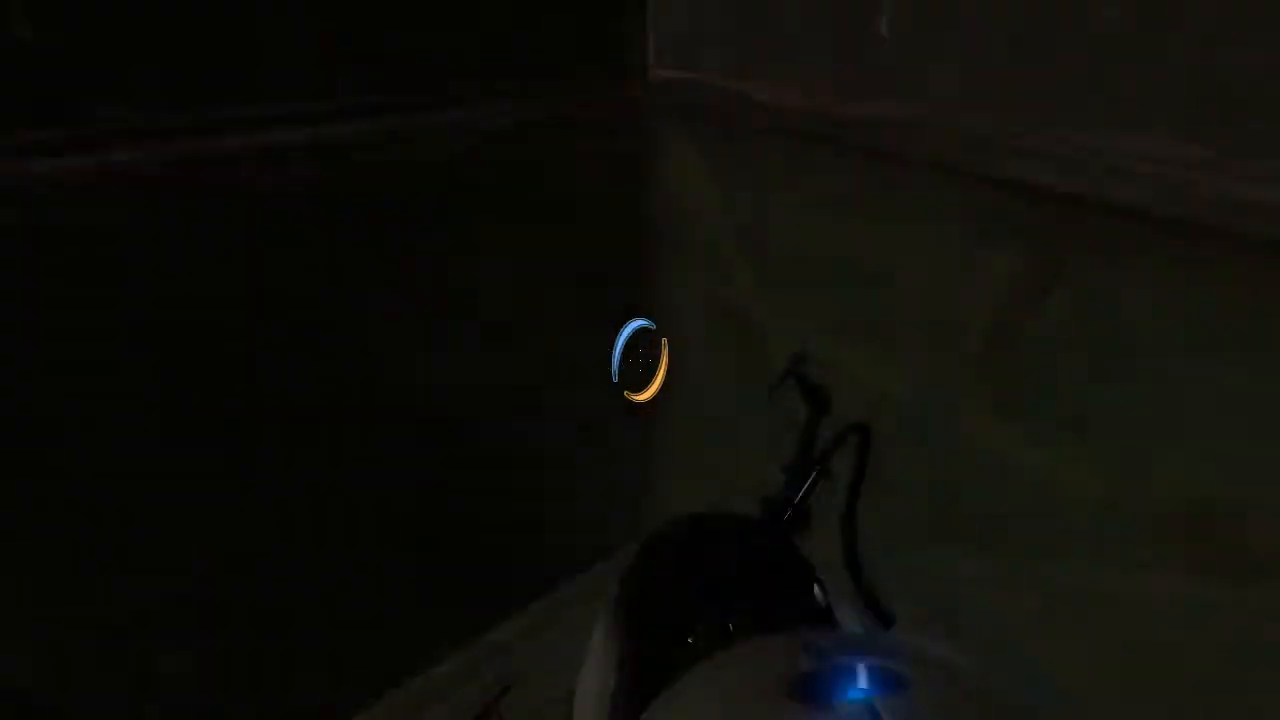
{"action": "left_click", "coordinate": [636, 376]}
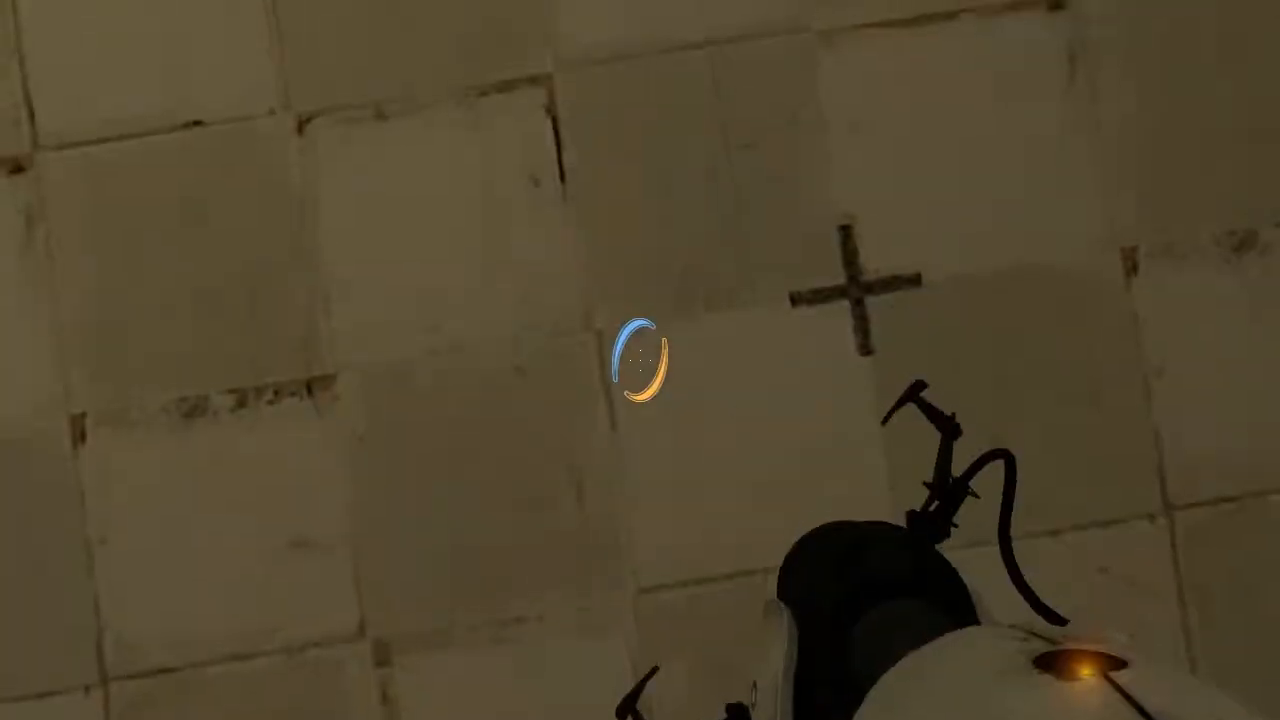
{"action": "mouse_move", "coordinate": [640, 364]}
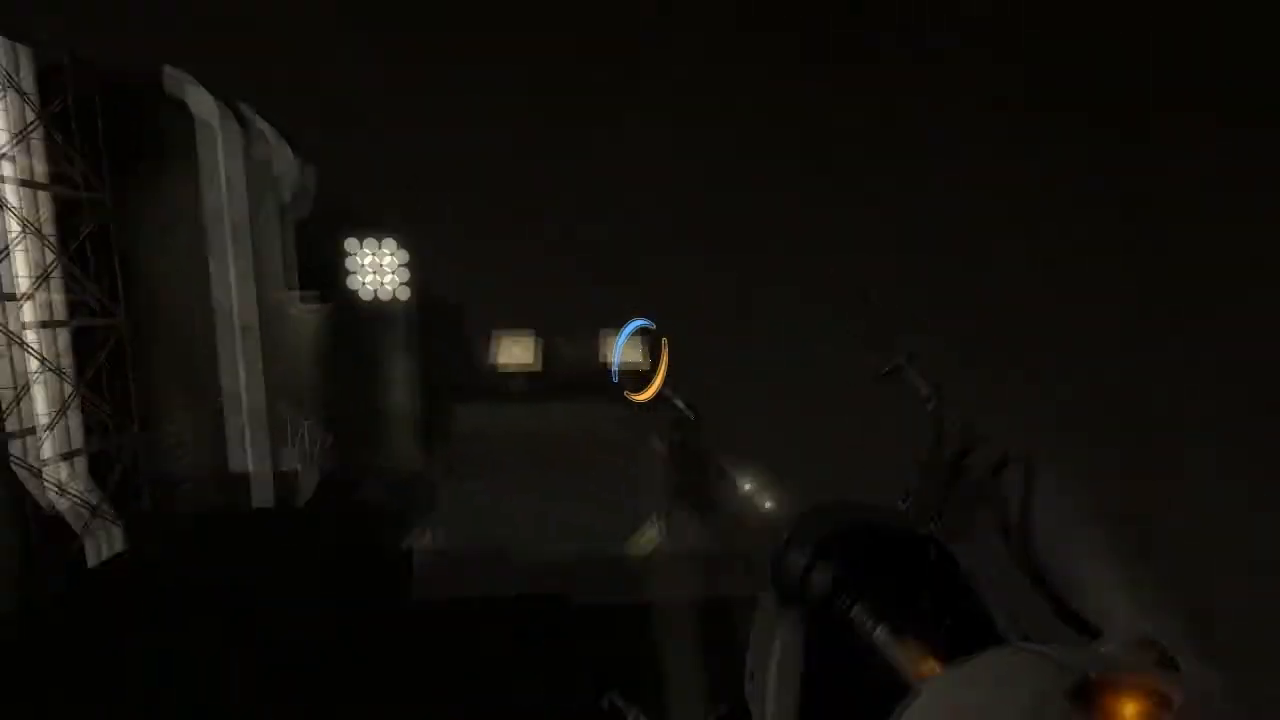
{"action": "left_click", "coordinate": [640, 360]}
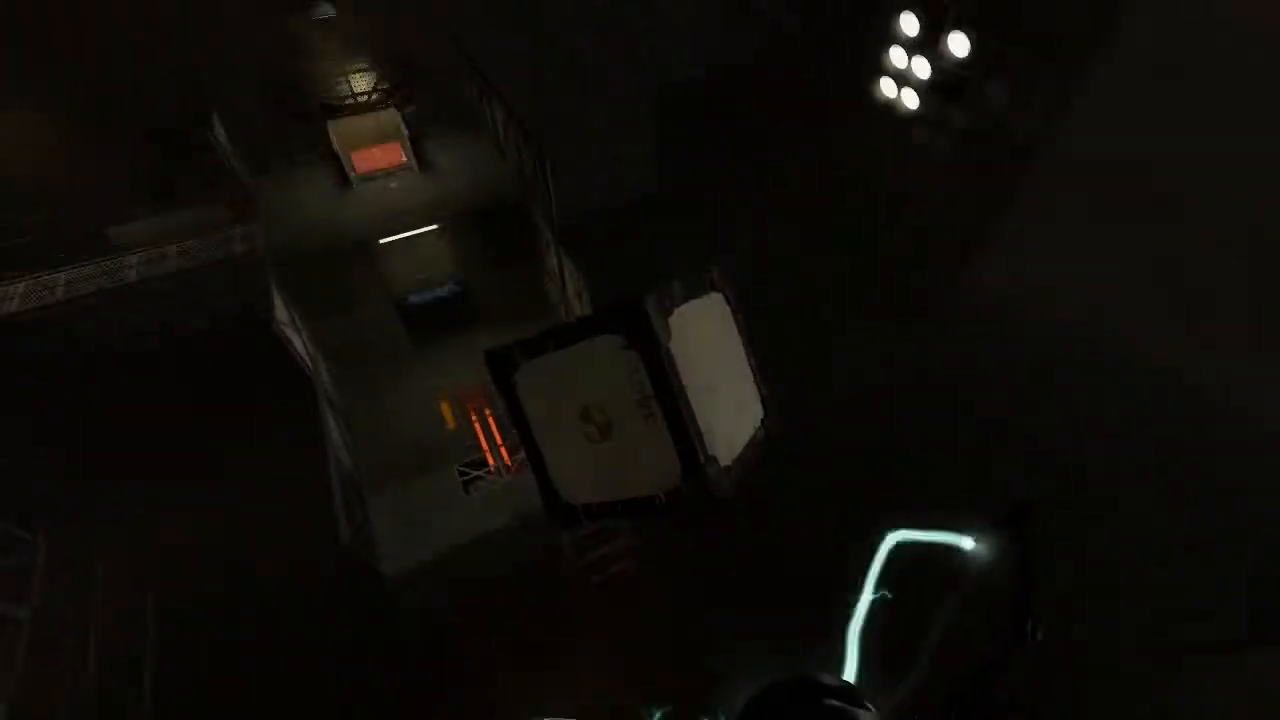
{"action": "mouse_move", "coordinate": [640, 360]}
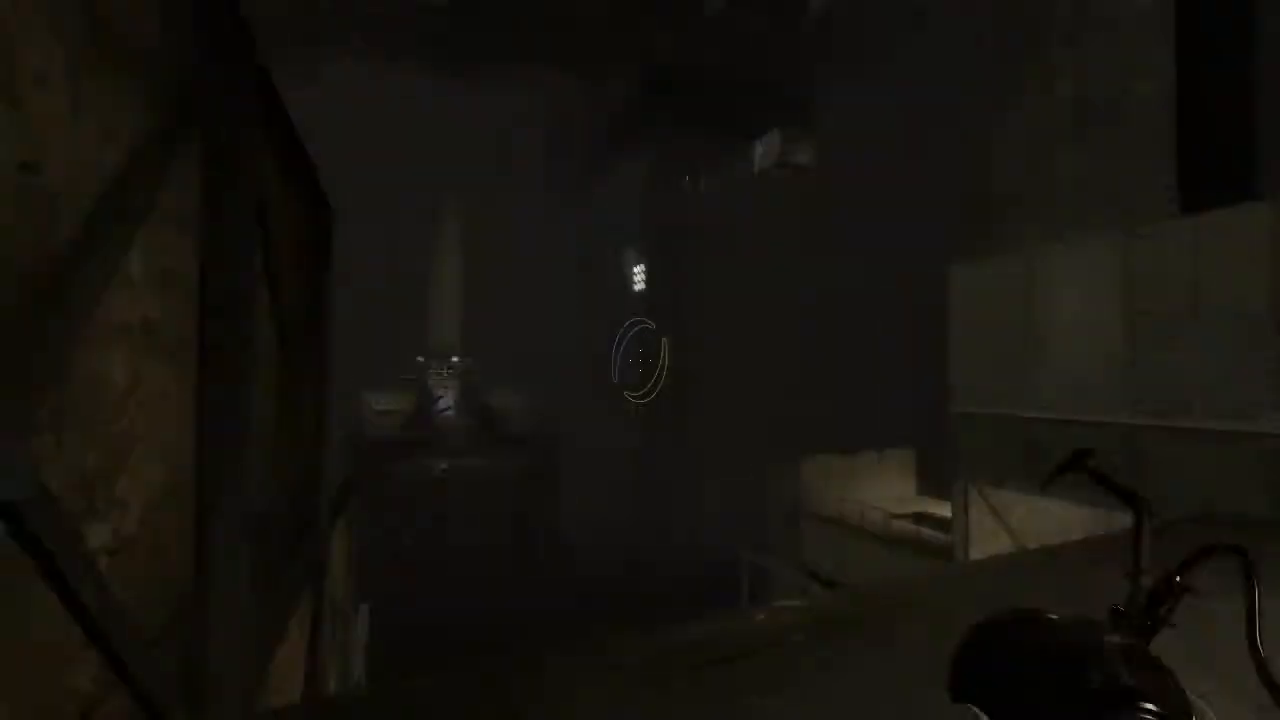